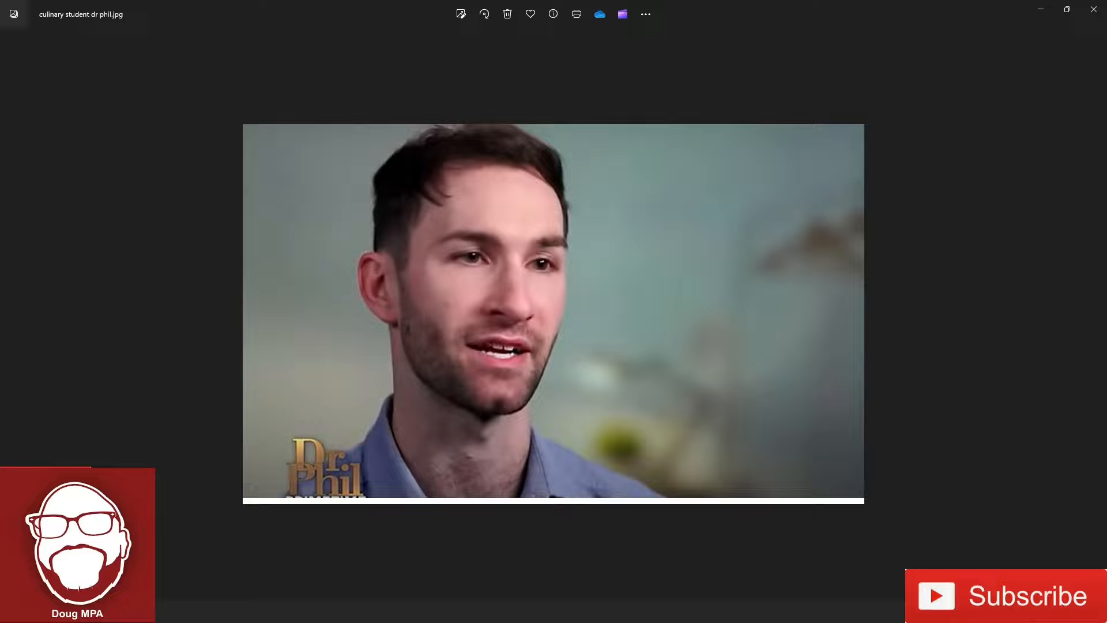
mouse_move(286, 351)
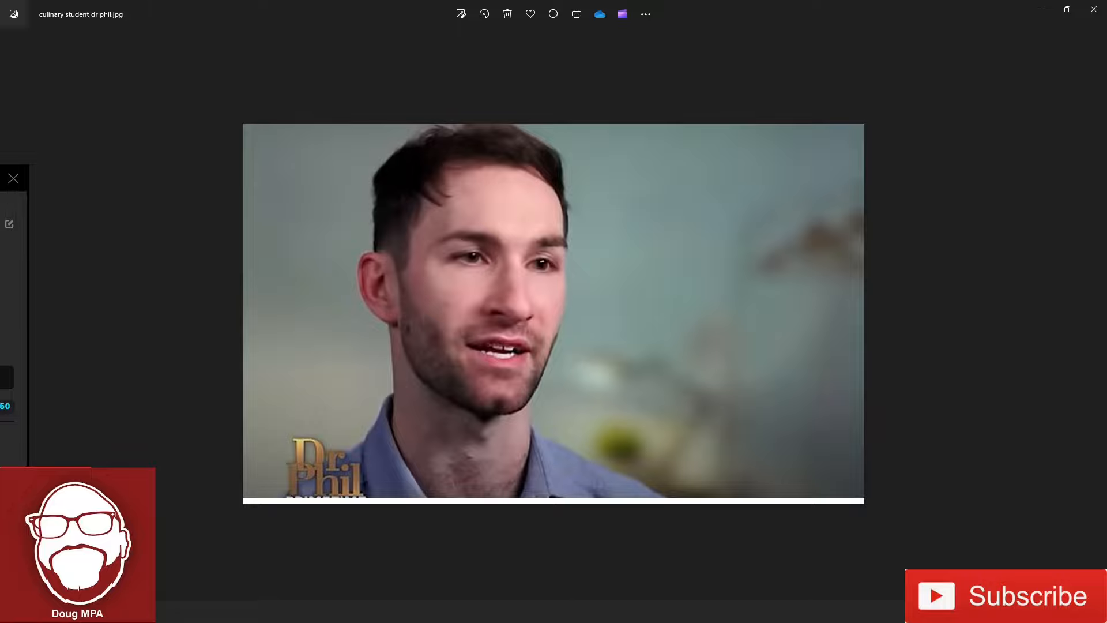
click(12, 178)
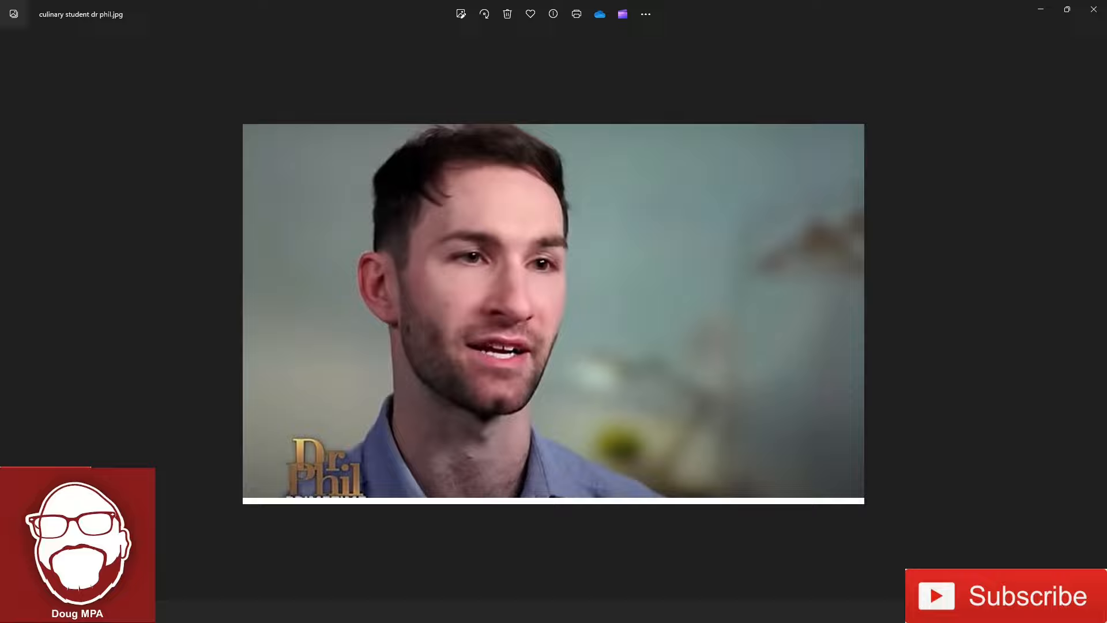